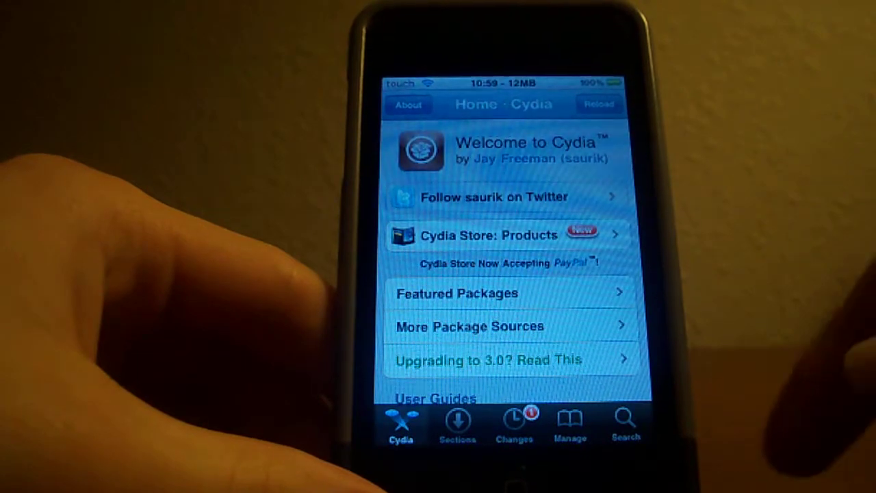
# Step: Open Cydia's Search tab and start typing a package name into the search field
pyautogui.click(625, 421)
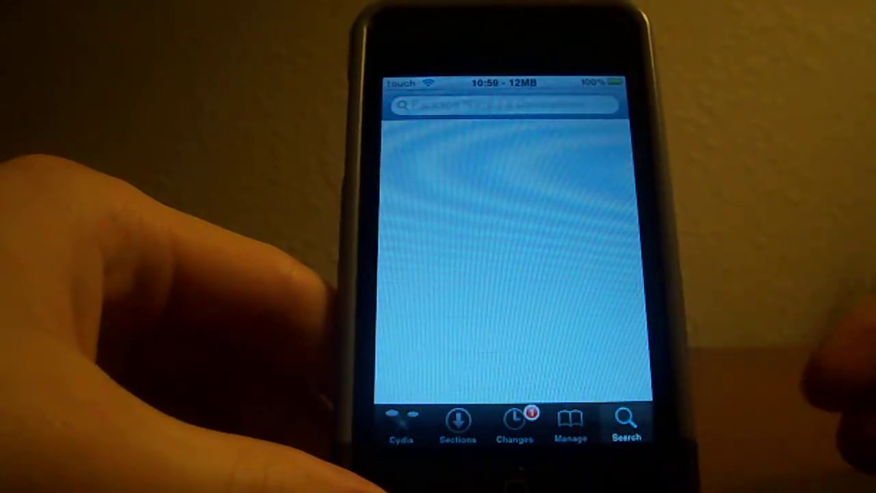
pyautogui.click(505, 104)
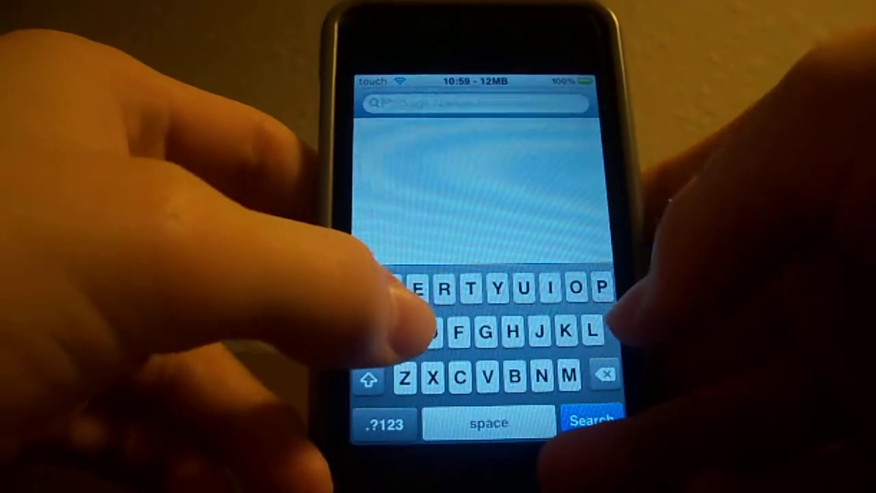
pyautogui.write('s')
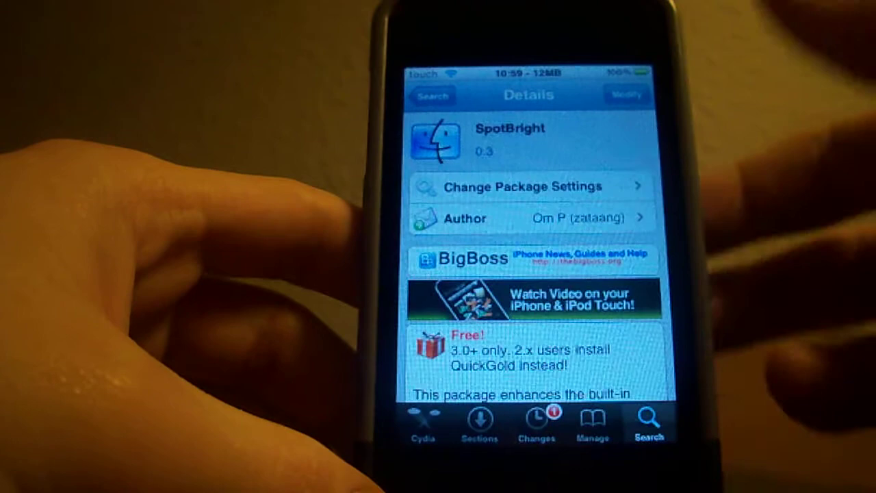
# Step: Scroll through the SpotBright 0.3 Details page to read its Spotlight-enhancement description
pyautogui.scroll(-3)
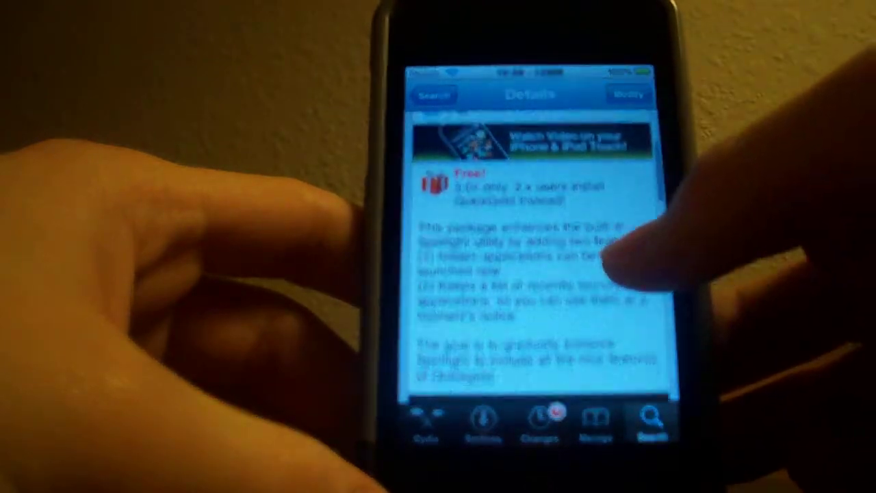
pyautogui.scroll(-3)
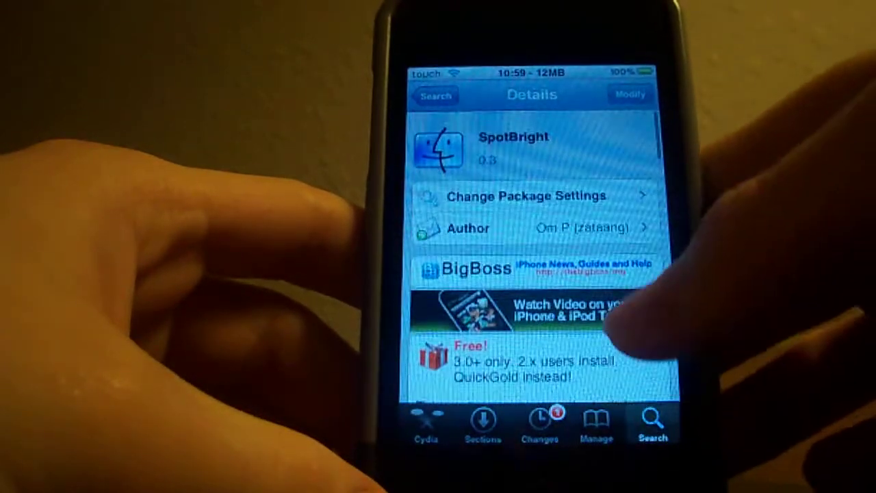